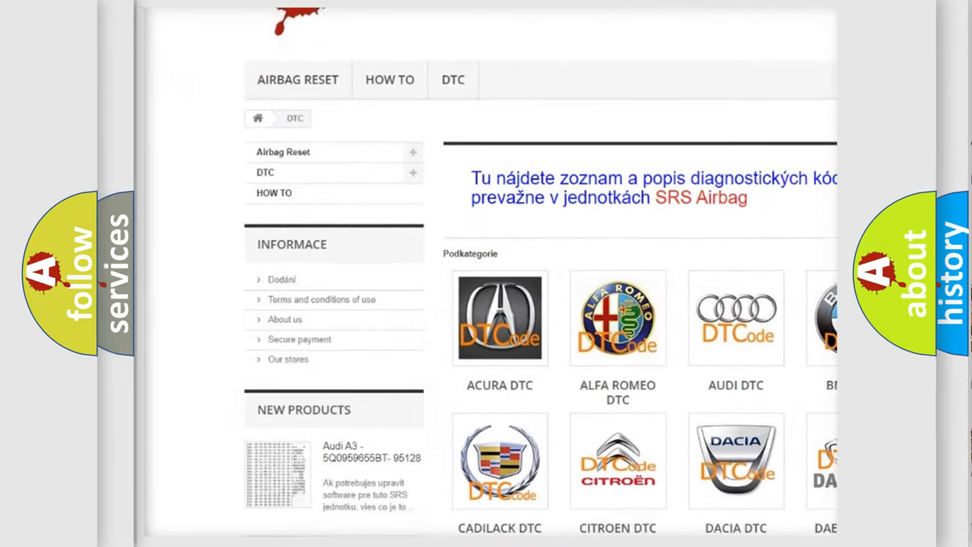
{"action": "scroll", "scroll_direction": "down", "scroll_amount": 3}
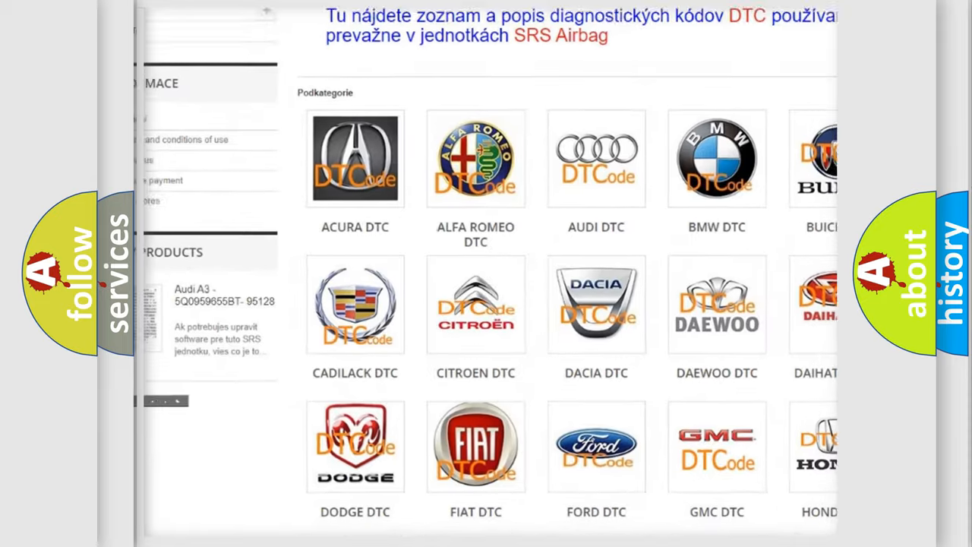
{"action": "scroll", "scroll_direction": "down", "scroll_amount": 3}
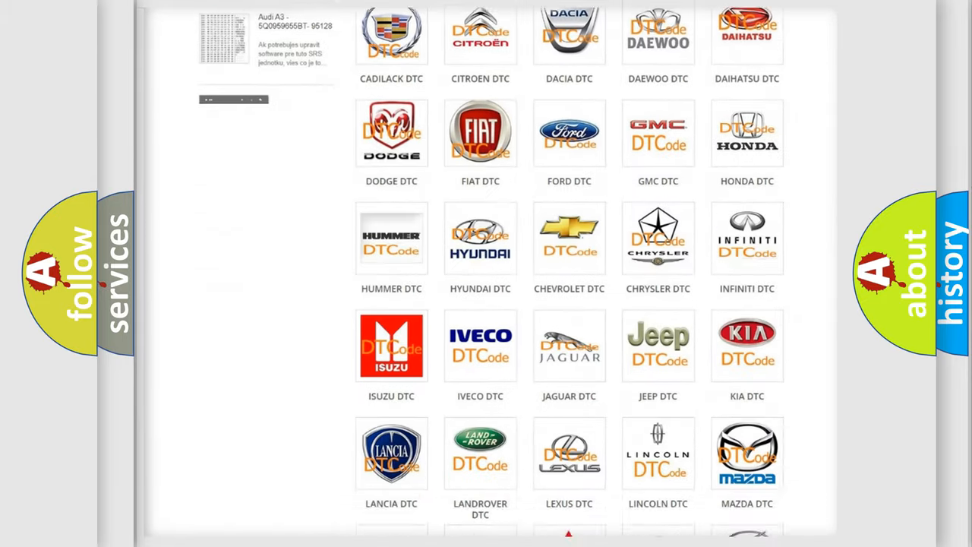
{"action": "scroll", "scroll_direction": "down", "scroll_amount": 3}
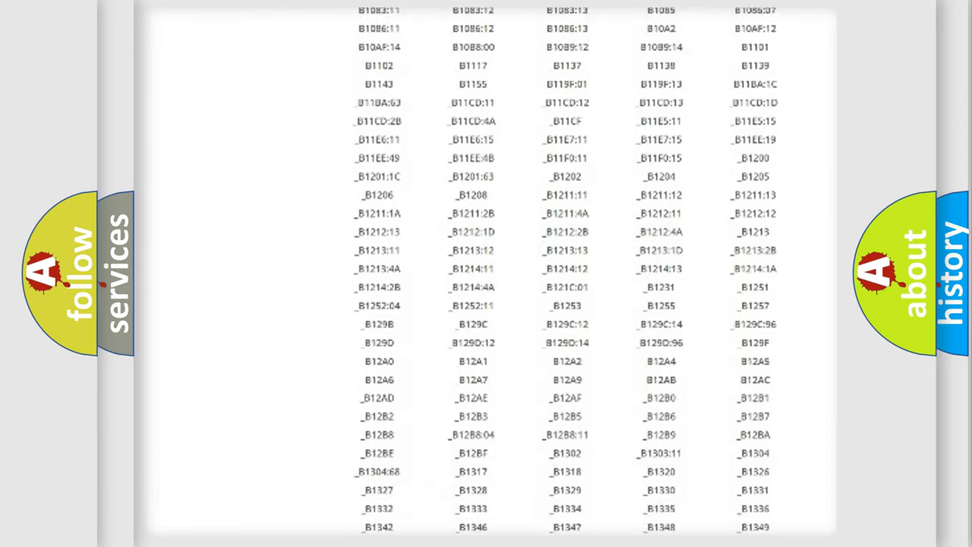
{"action": "scroll", "scroll_direction": "down", "scroll_amount": 3}
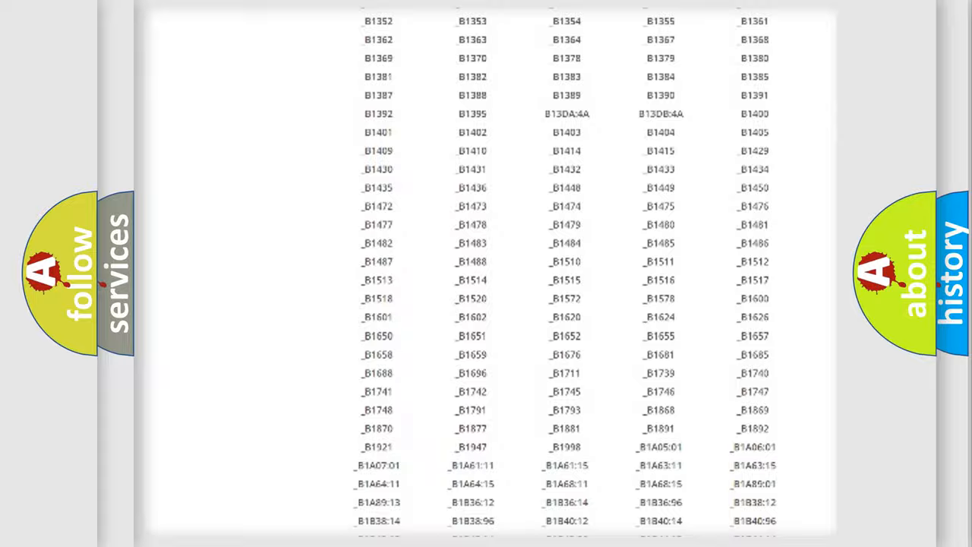